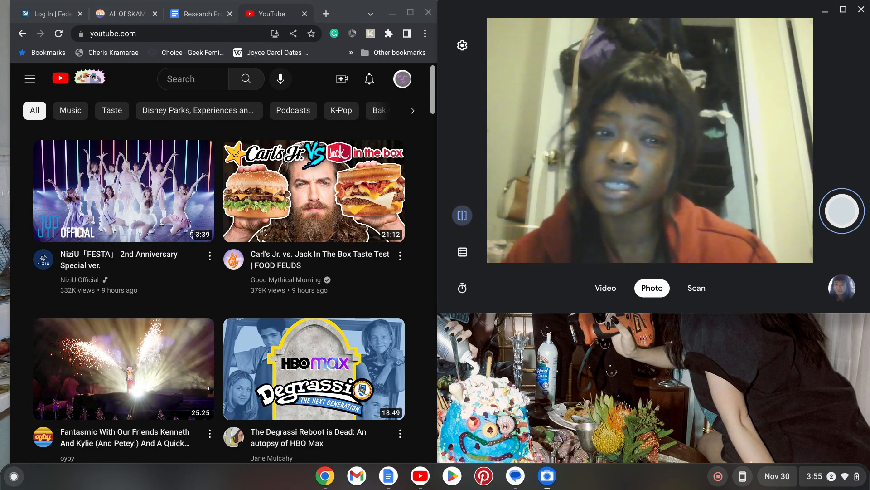
pyautogui.moveTo(123, 192)
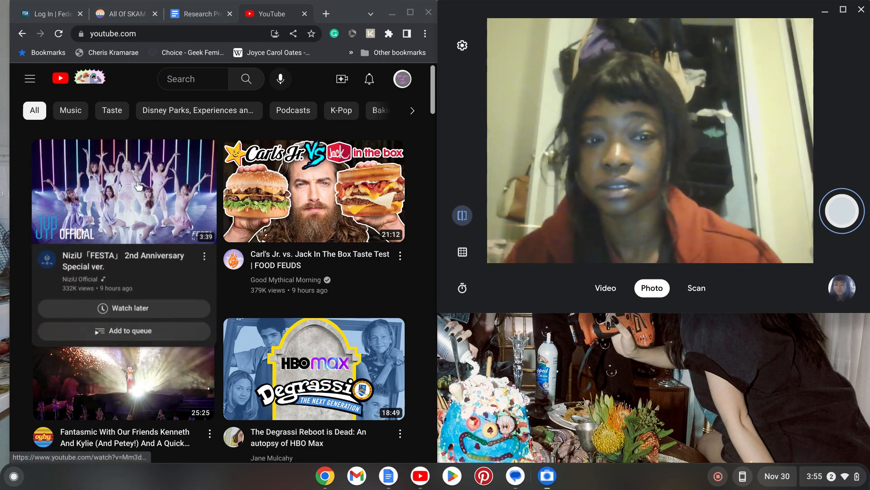
# Open the NiziU「FESTA」2nd Anniversary Special ver. video and let it play to the end.
pyautogui.click(124, 191)
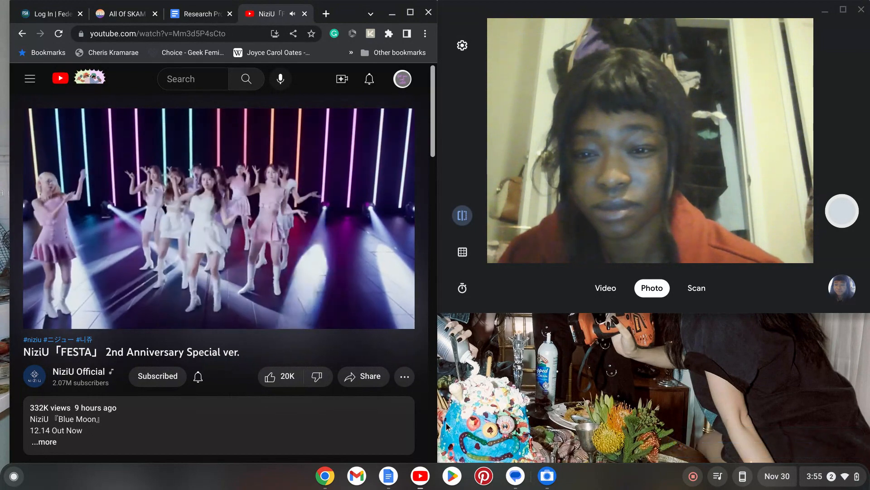
pyautogui.moveTo(348, 467)
pyautogui.write('n')
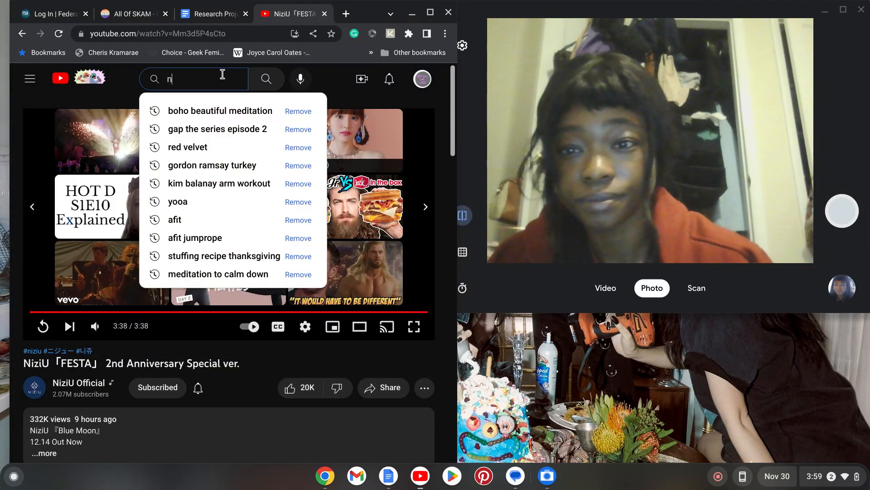
# Search for 'niziu blue moon' via the suggestion after typing 'niziu b'.
pyautogui.write('iz')
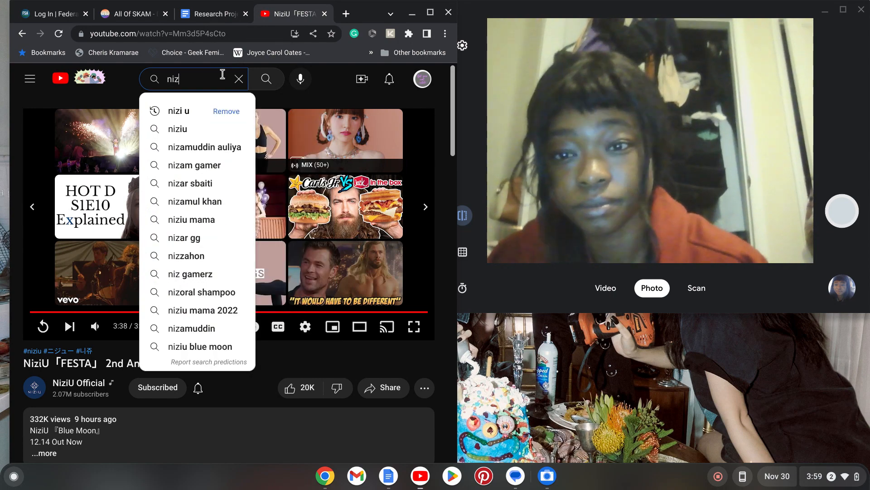
pyautogui.write('iu')
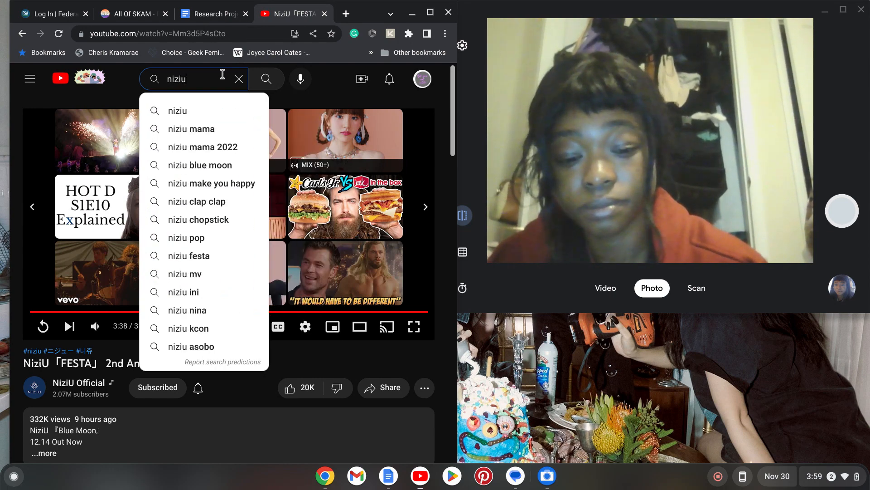
pyautogui.write('b')
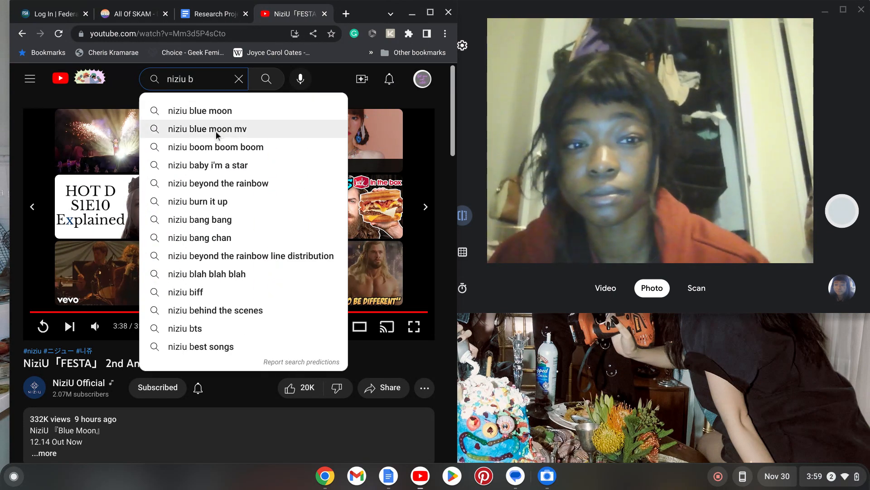
pyautogui.click(200, 111)
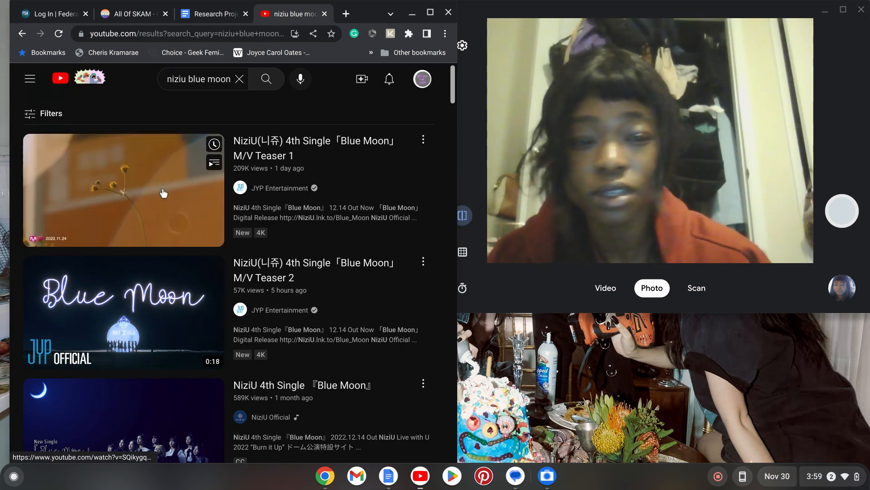
pyautogui.scroll(-3)
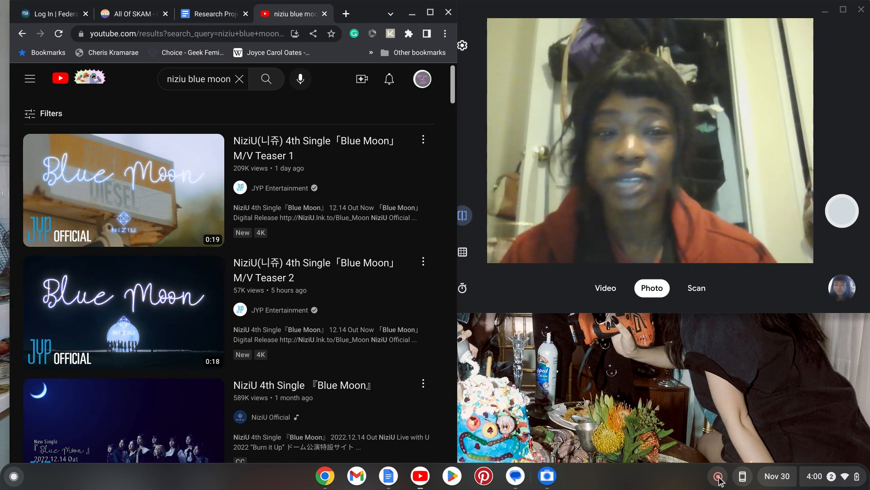
pyautogui.moveTo(718, 476)
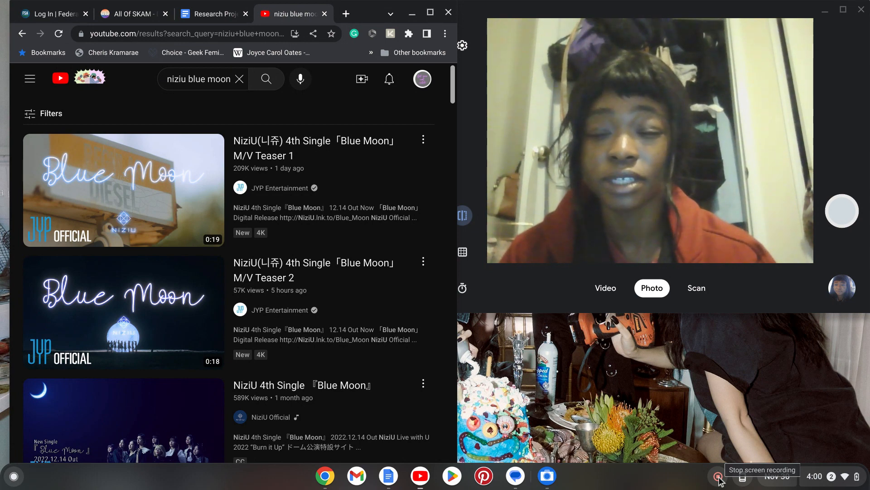